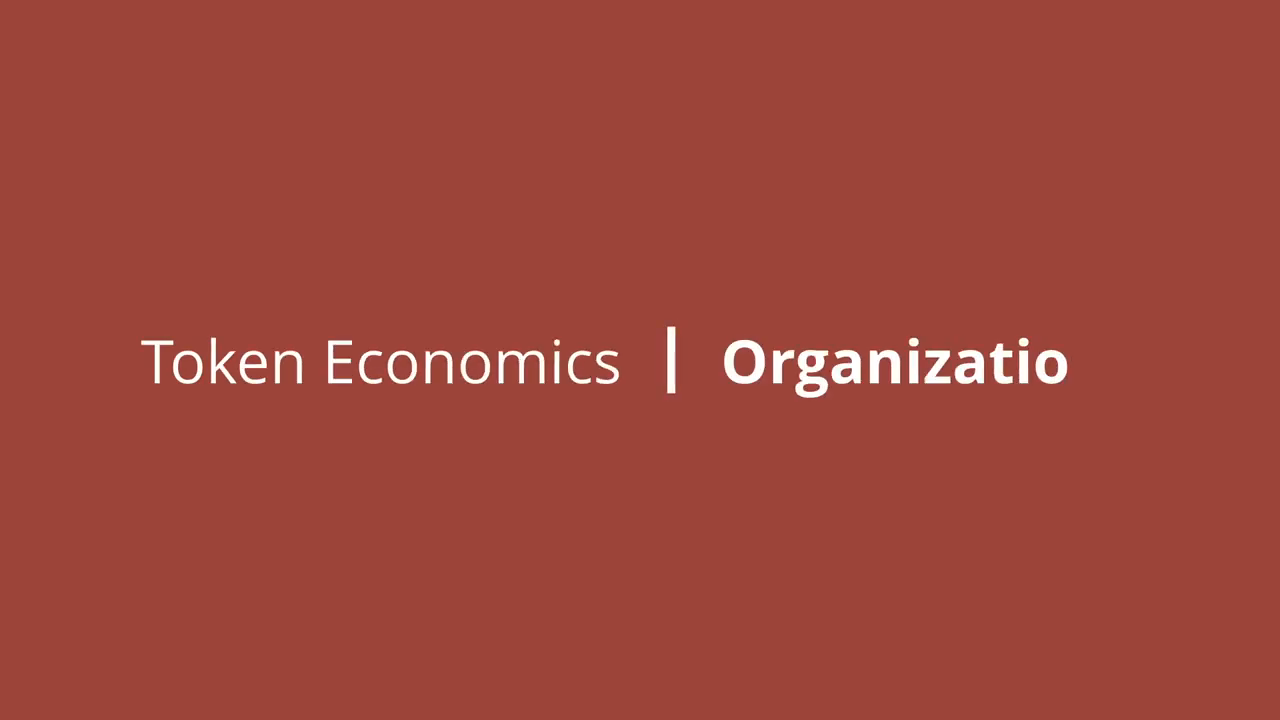
type("ns")
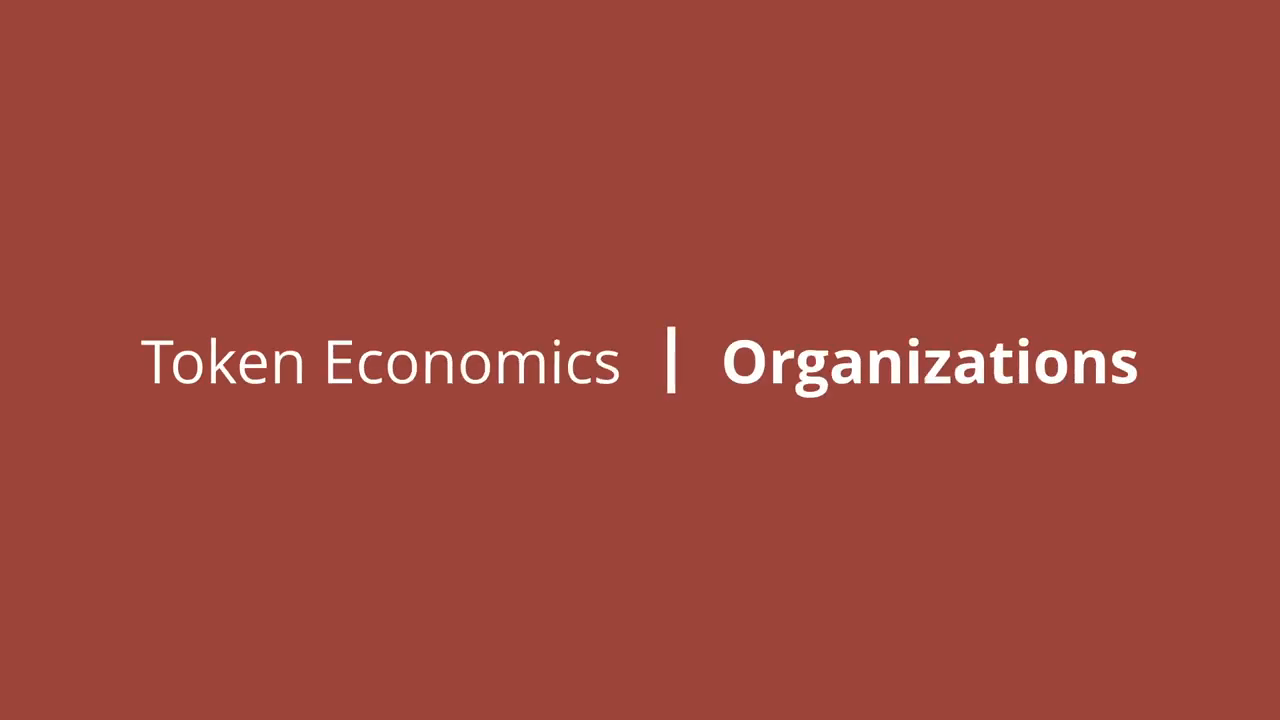